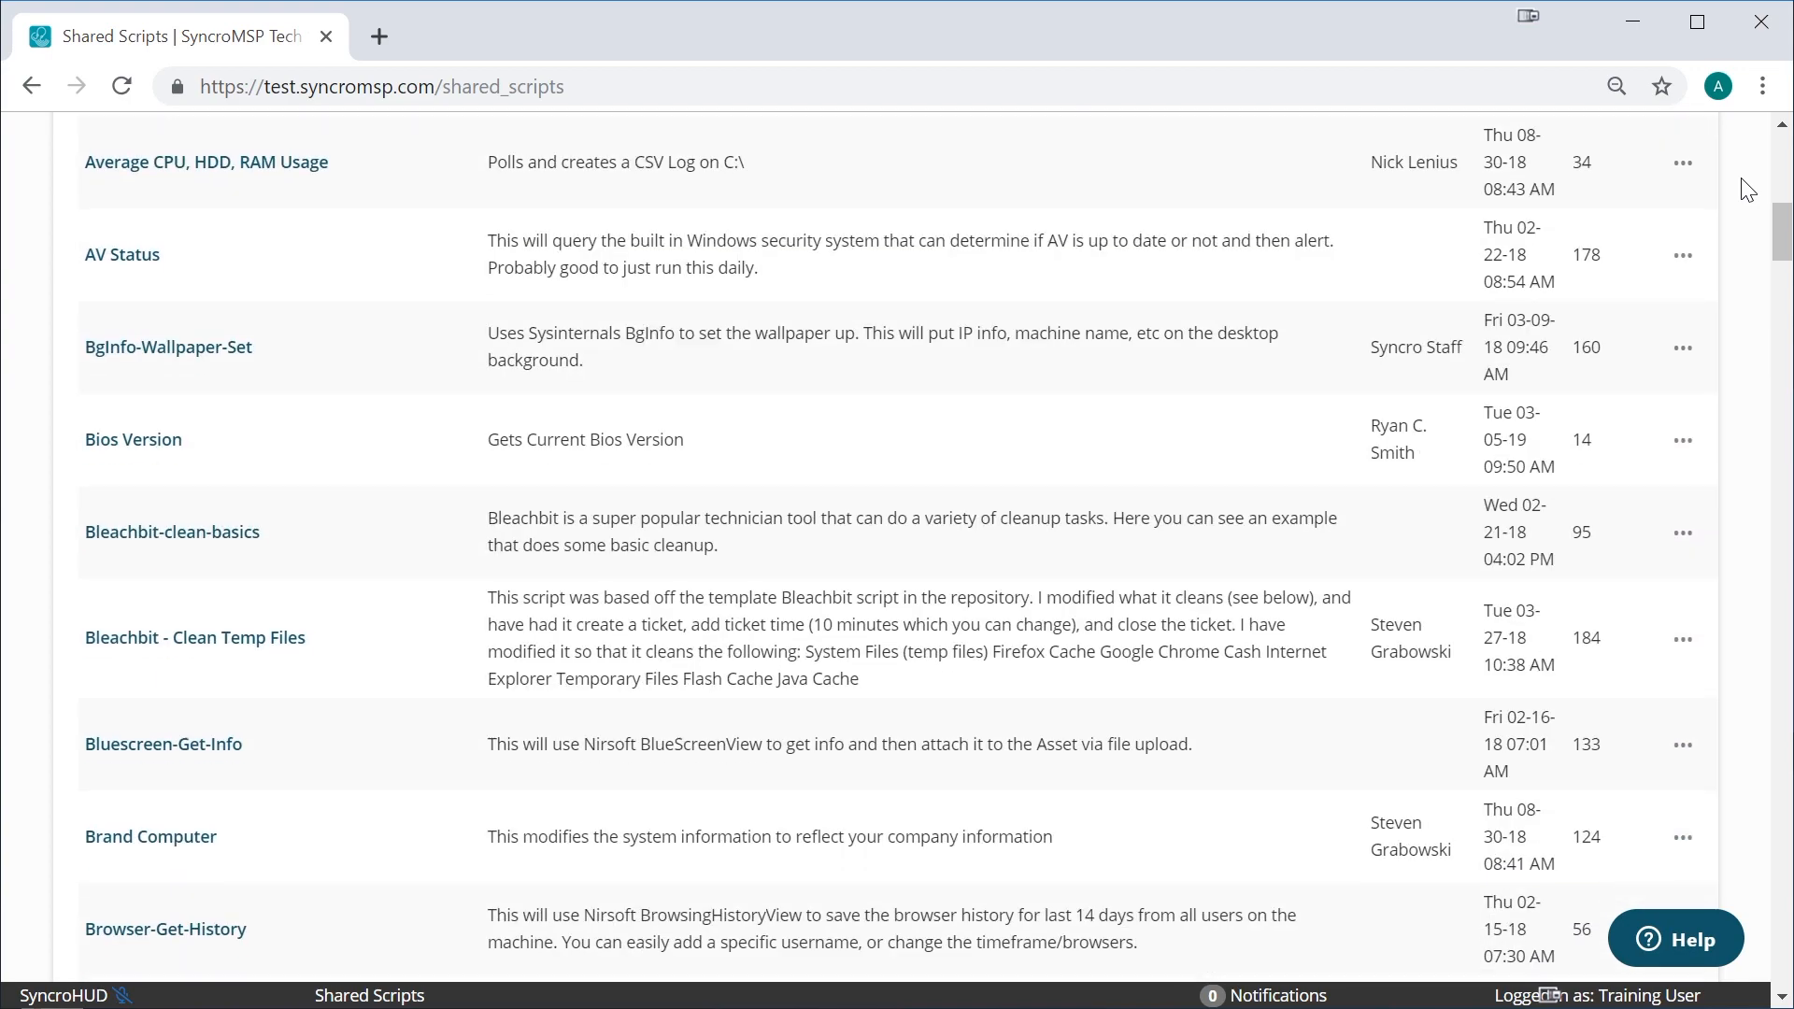
scroll("down", 3)
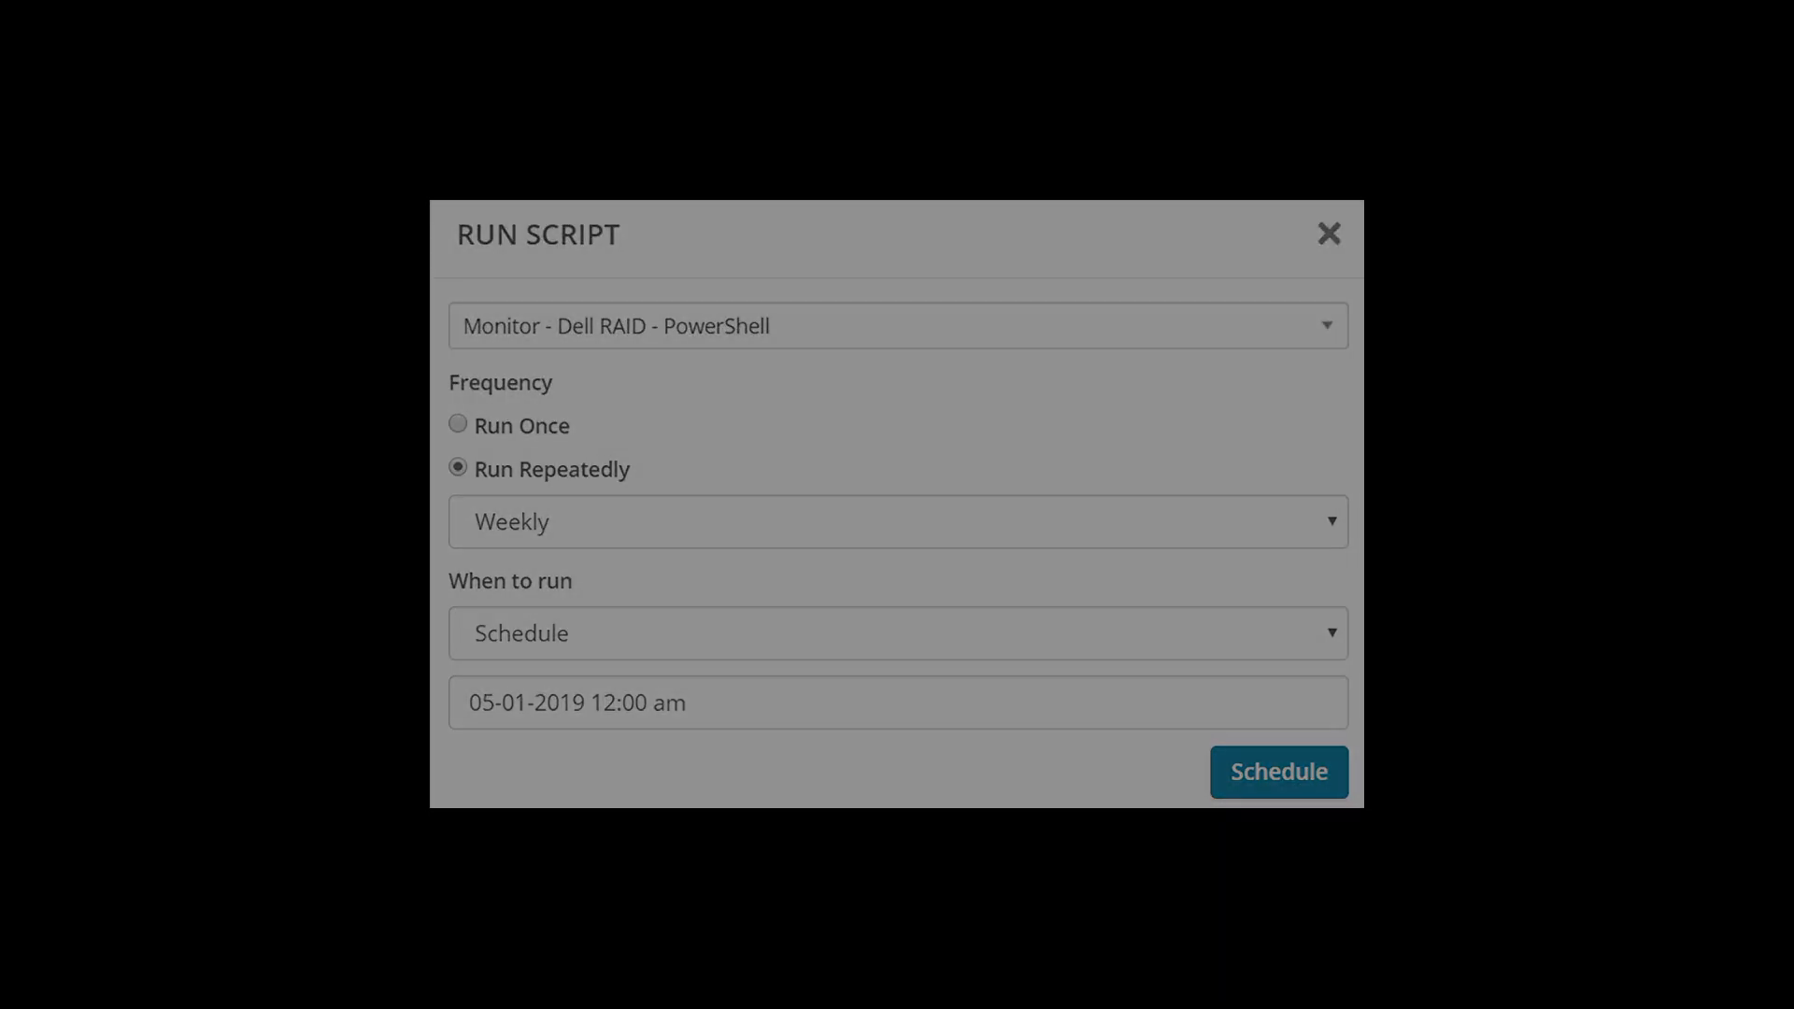
Confirm the weekly schedule for the Monitor - Dell RAID - PowerShell script.
left_click(1277, 772)
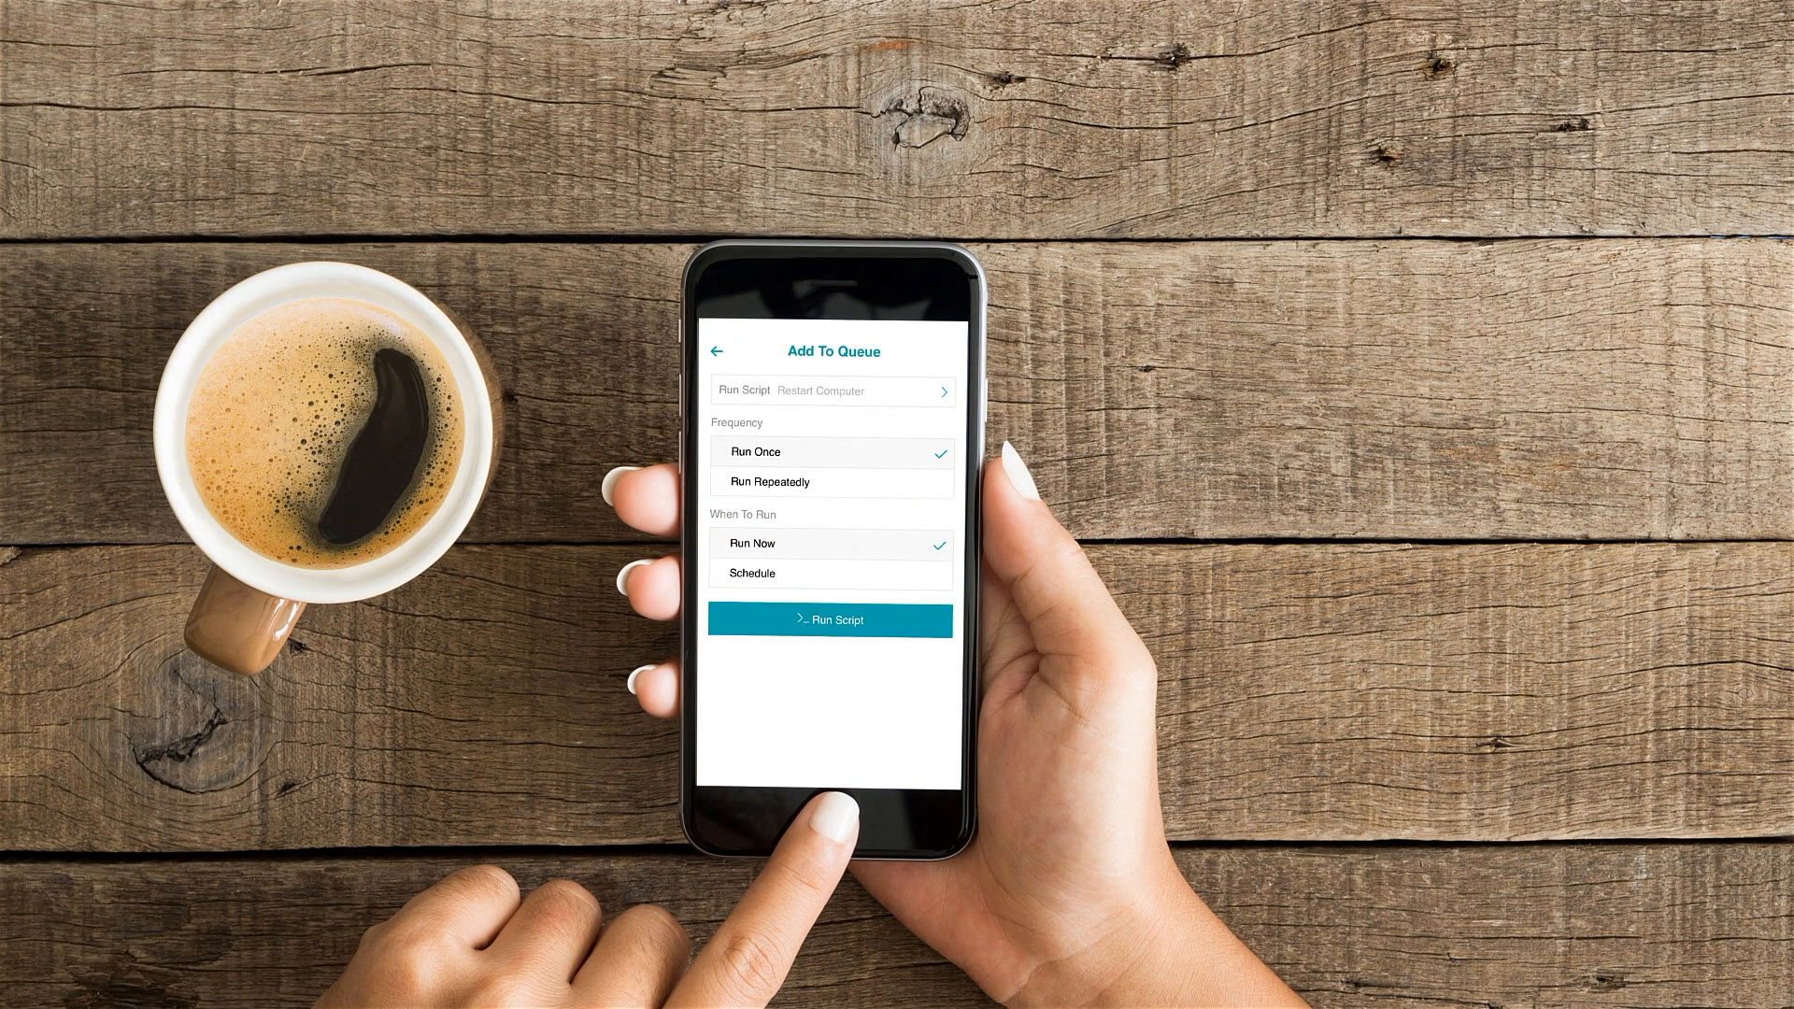
Queue Restart Computer to run once, immediately, from the mobile Add To Queue screen.
left_click(829, 618)
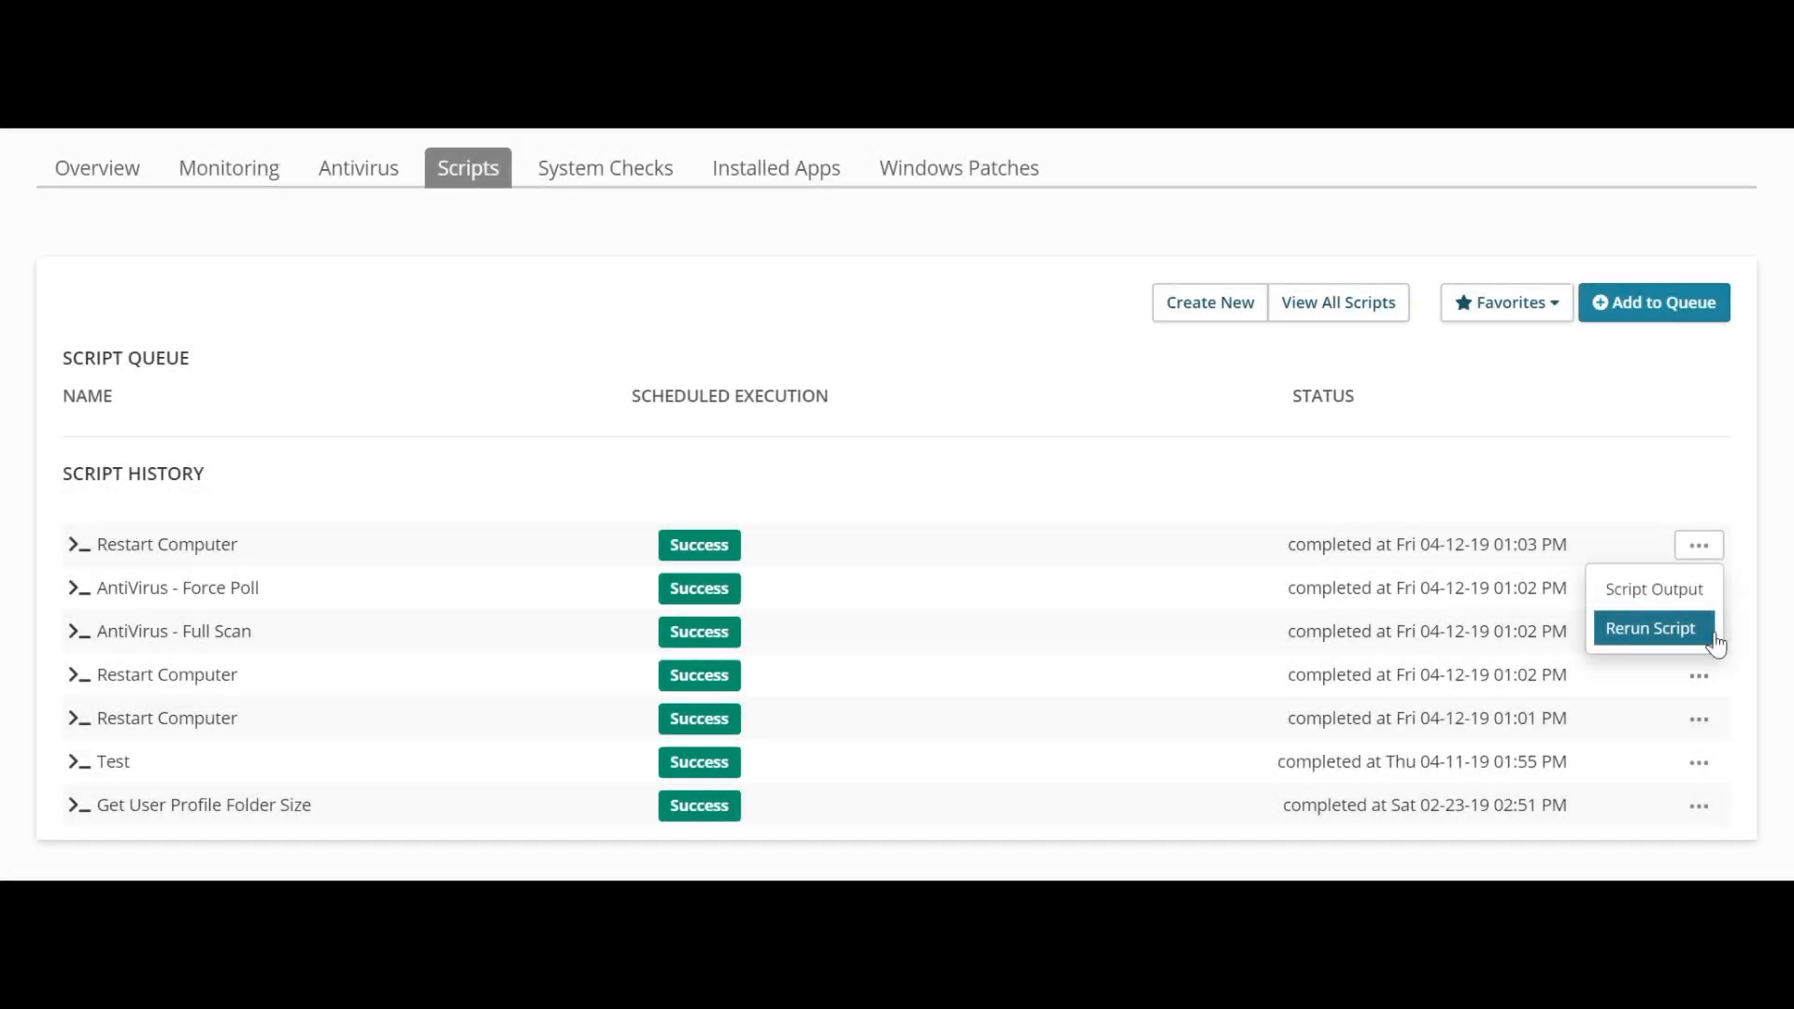
Rerun Runtime Variables - PowerShell with processName notepad.exe and serviceName spooler, once, now.
left_click(1651, 588)
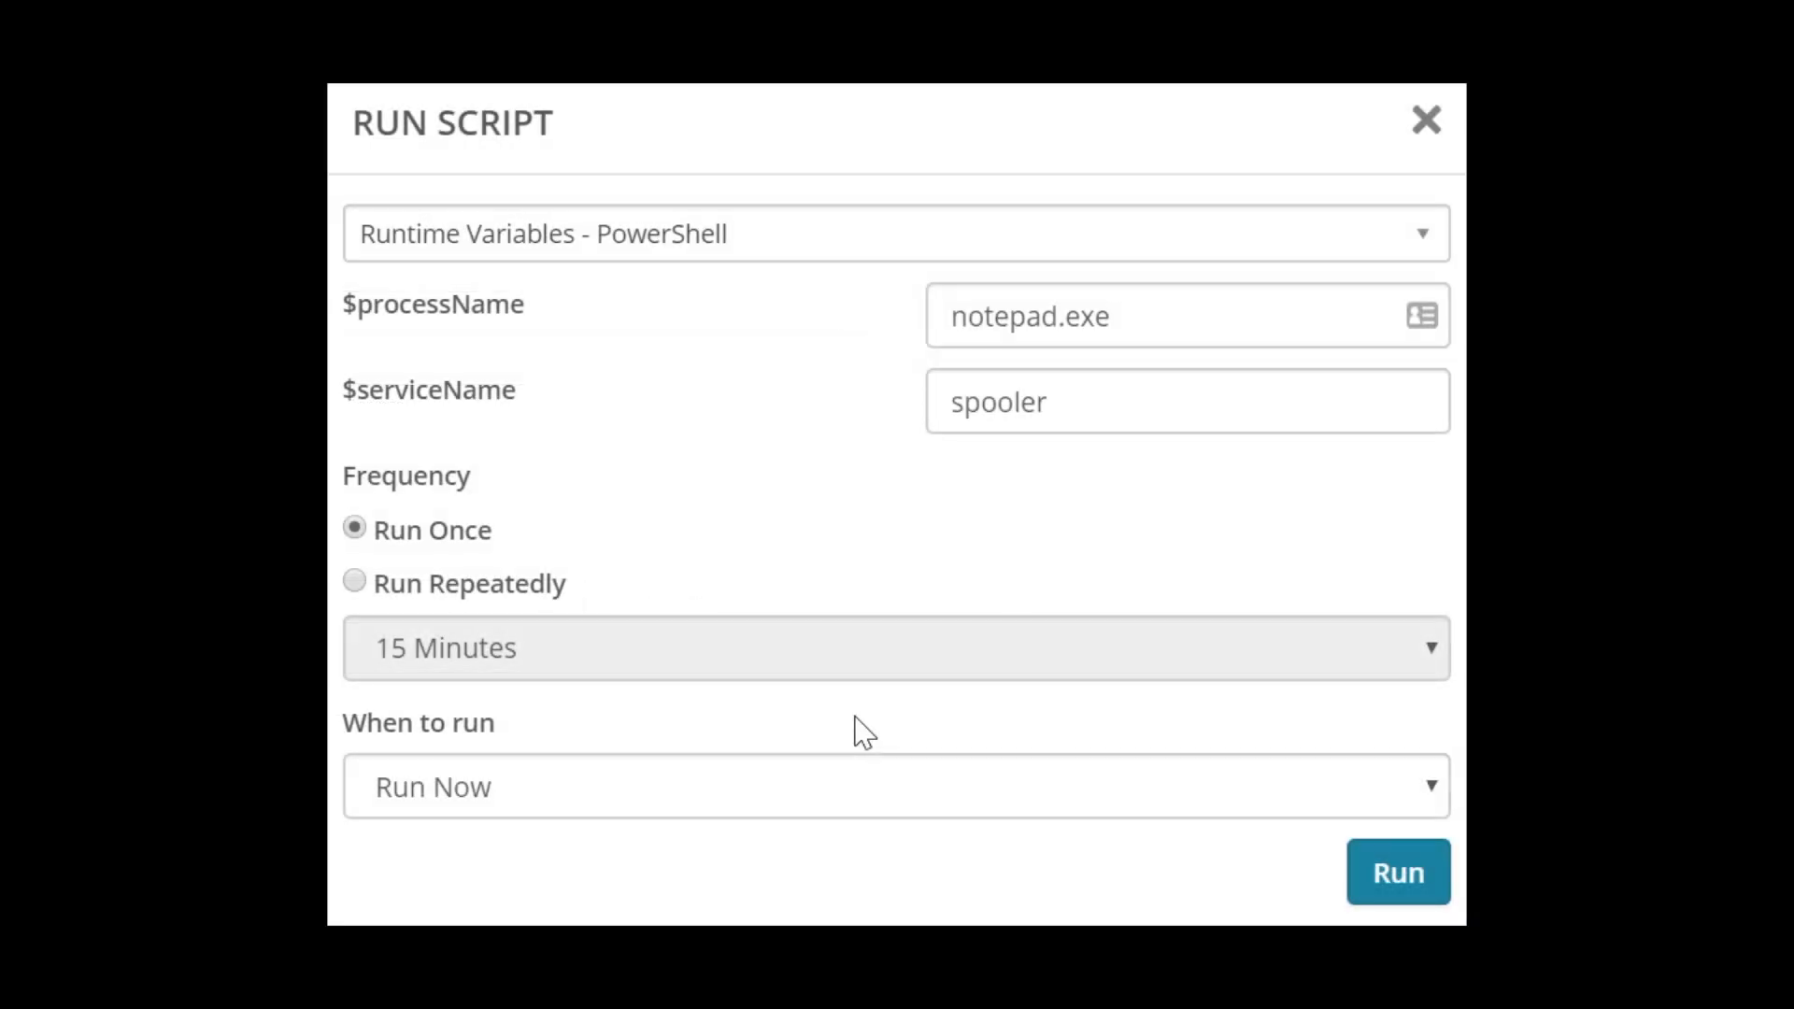
Show the Syncro PowerShell module reference with Rmm-Alert and Create-Syncro-Ticket examples.
left_click(1397, 873)
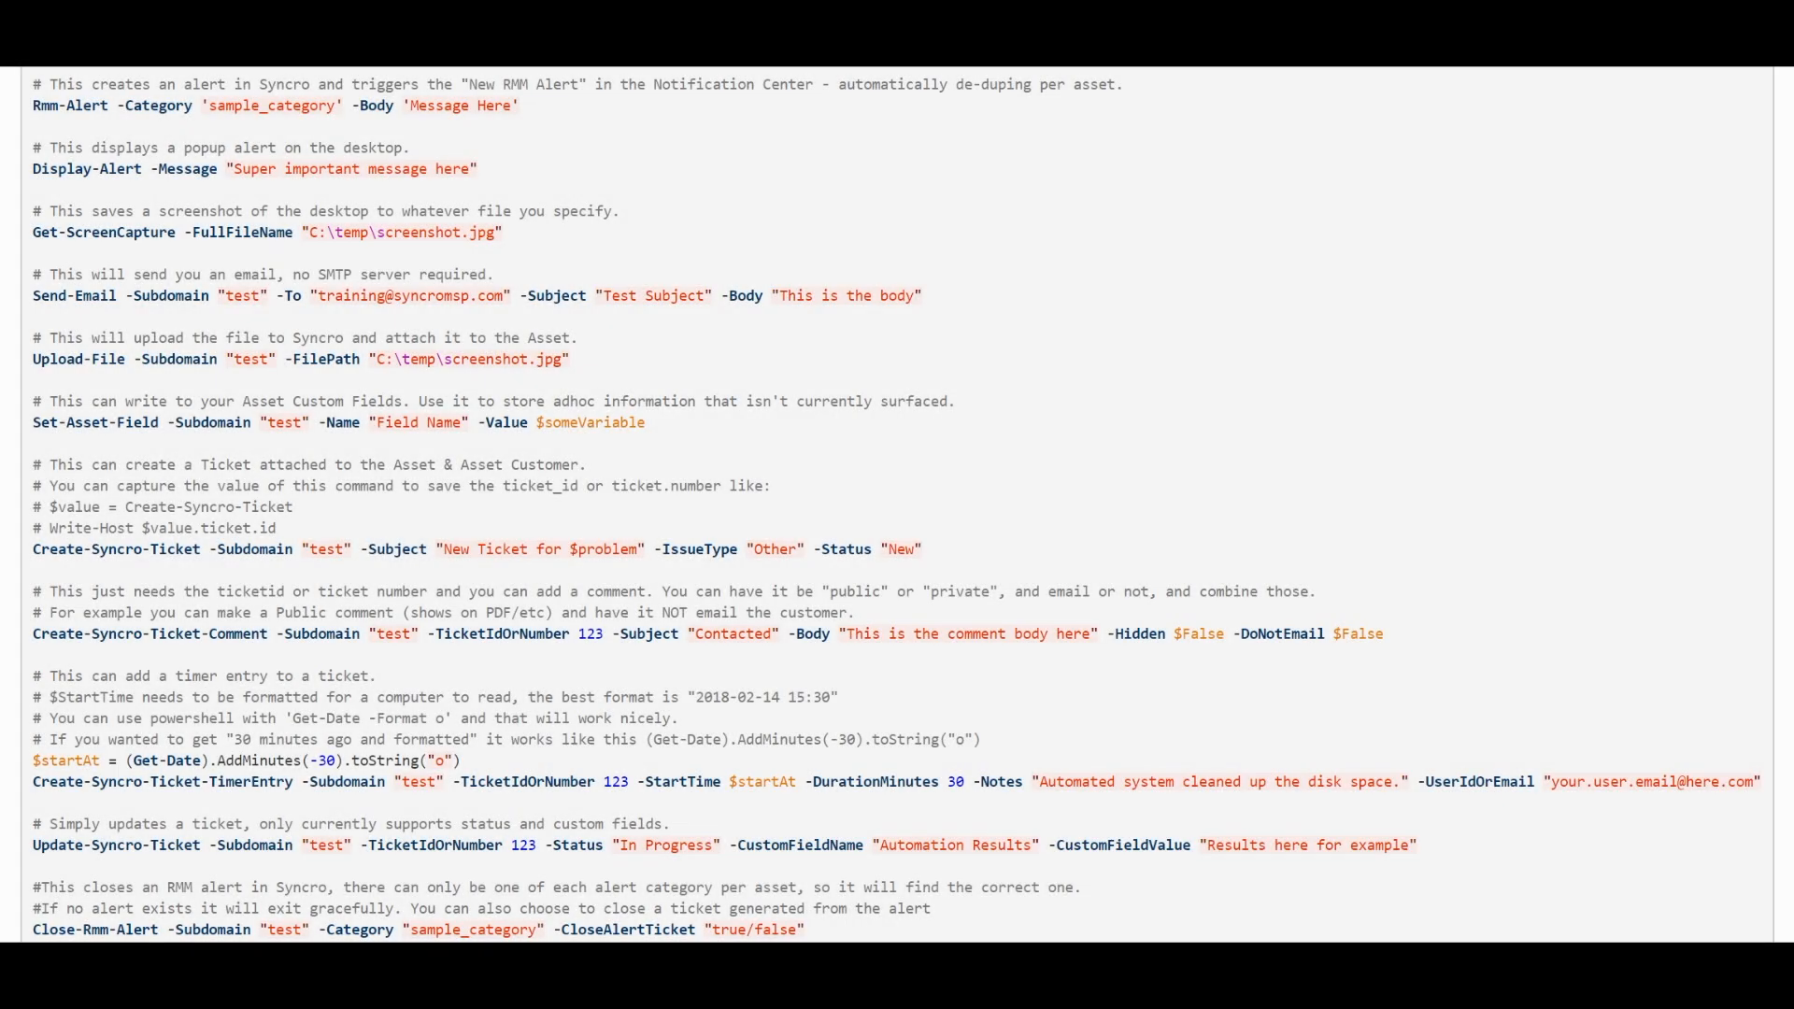
scroll("down", 3)
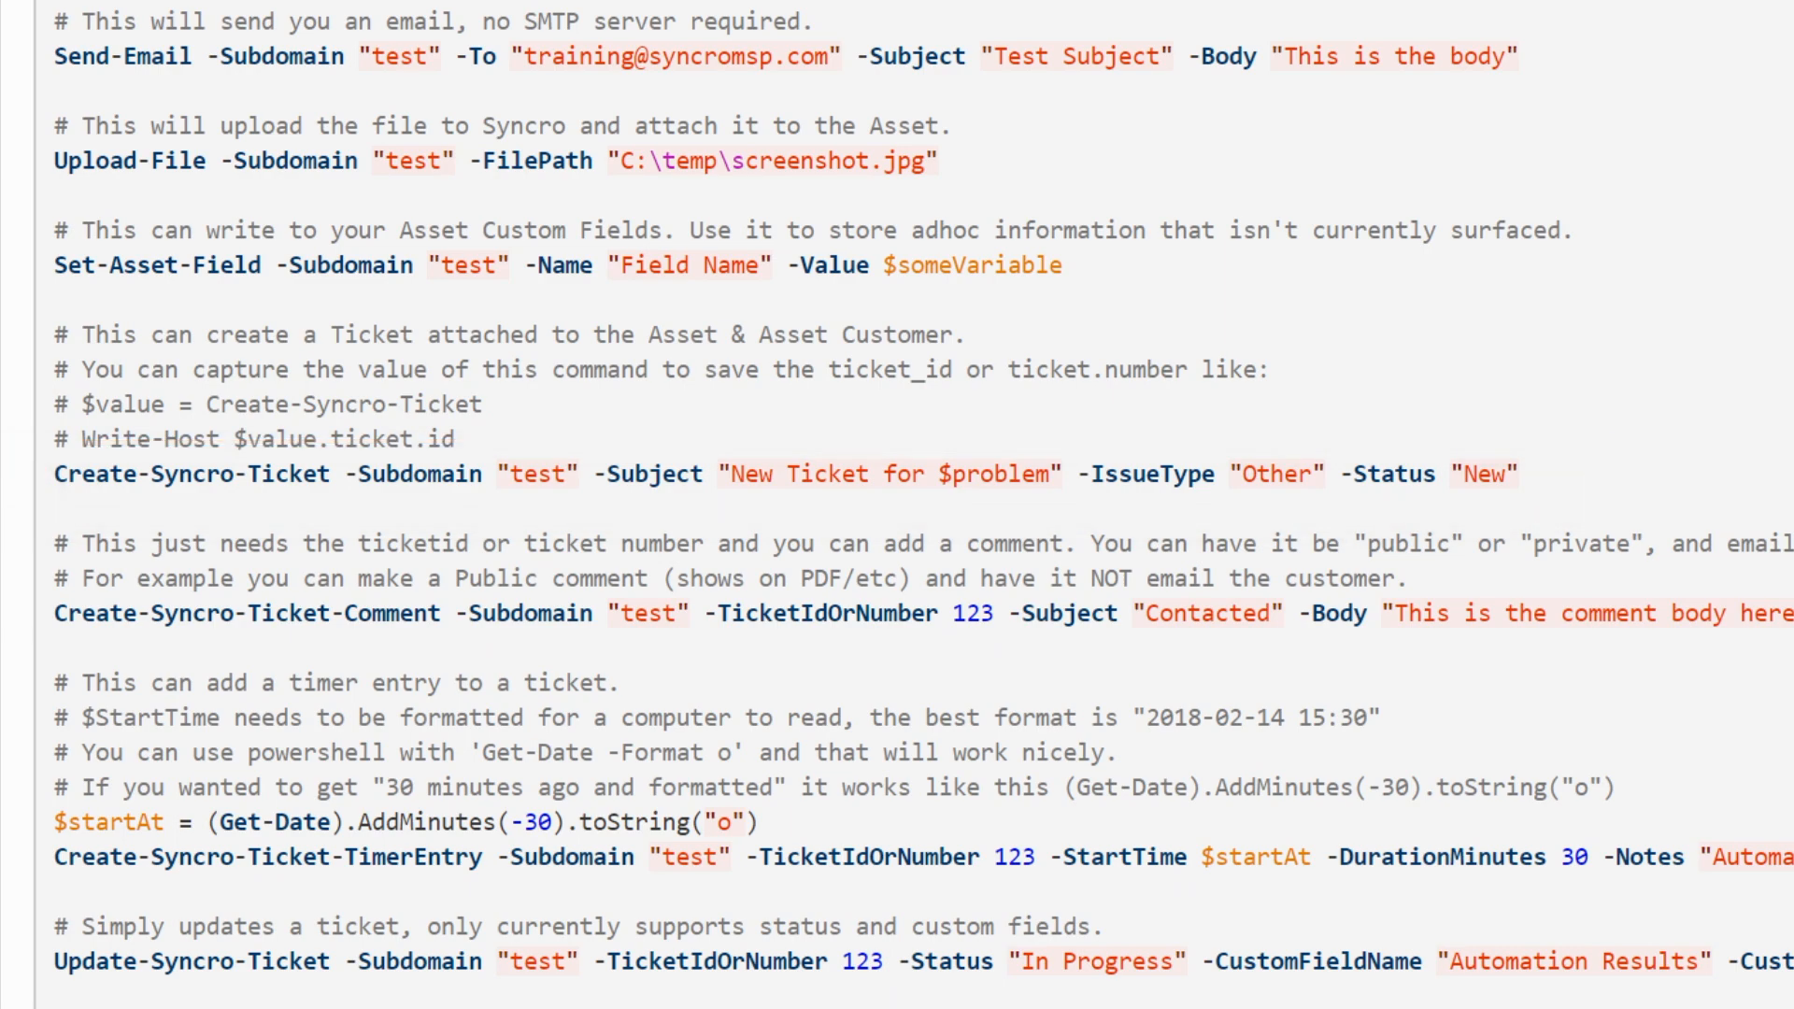
scroll("down", 3)
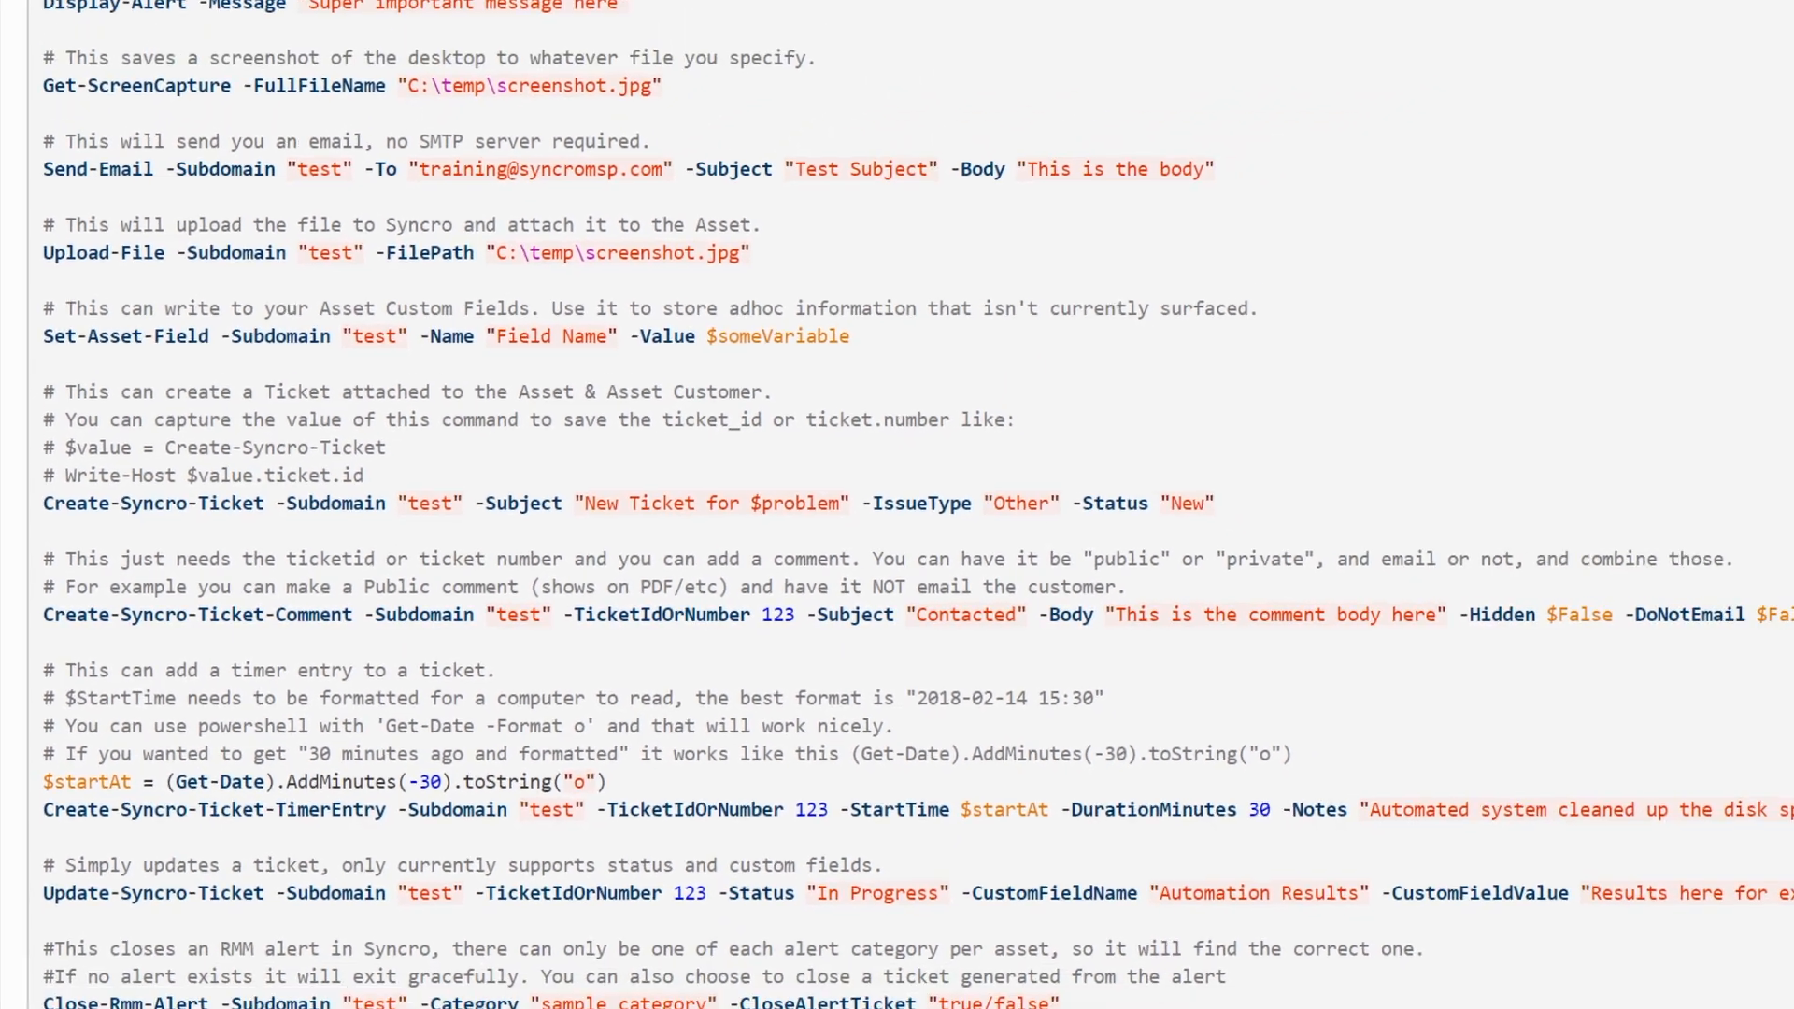